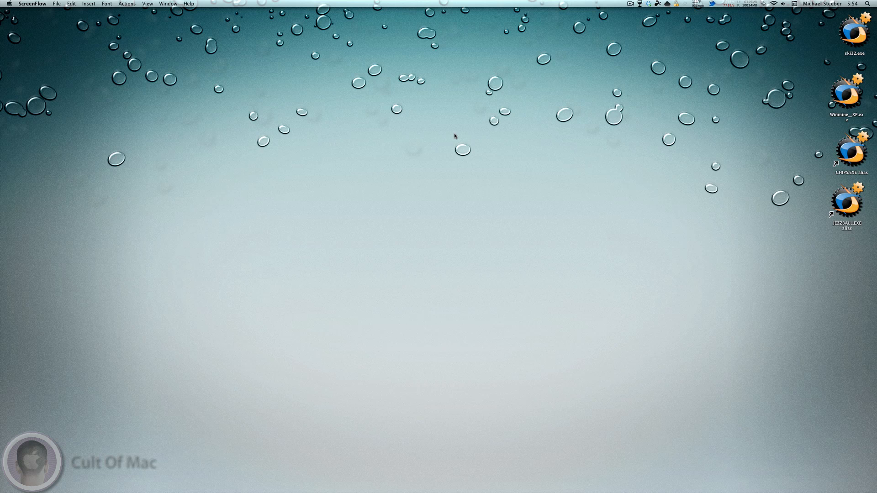
{"action": "mouse_move", "coordinate": [389, 326]}
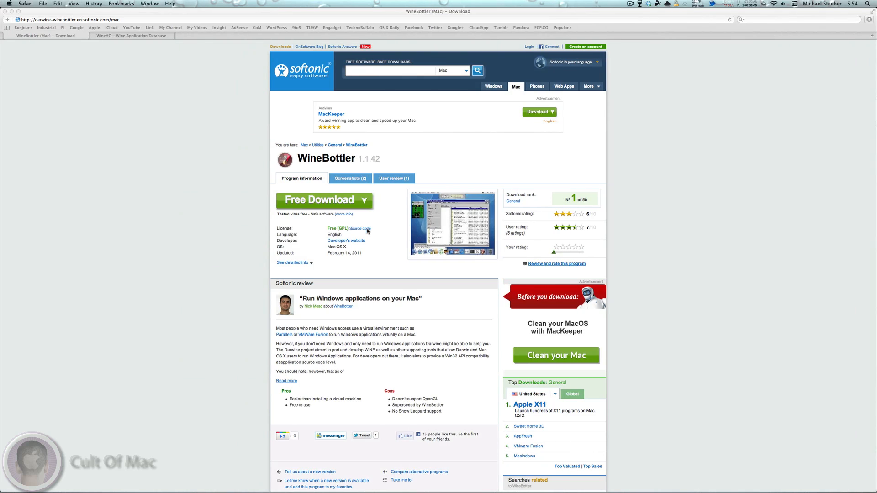
{"action": "mouse_move", "coordinate": [213, 141]}
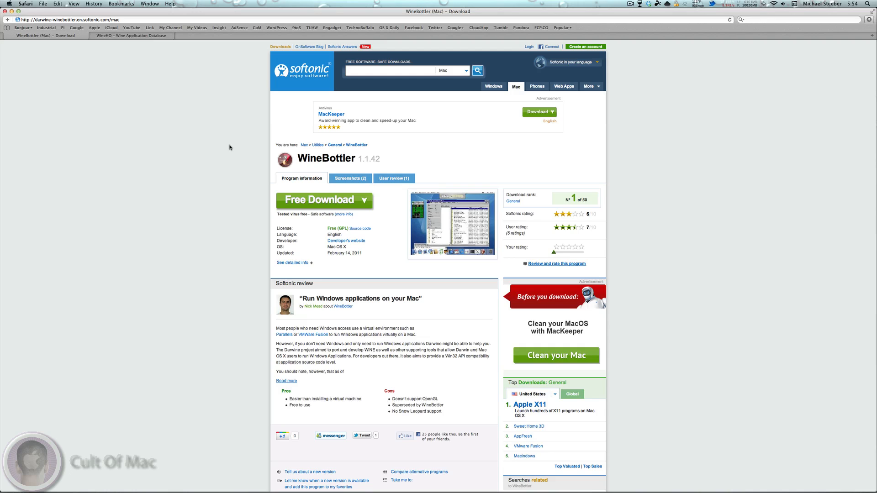
{"action": "mouse_move", "coordinate": [216, 180]}
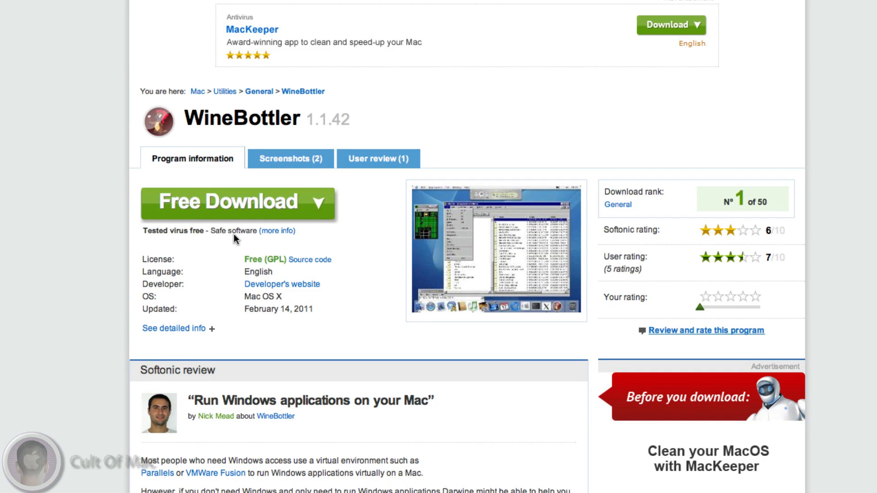
{"action": "mouse_move", "coordinate": [190, 181]}
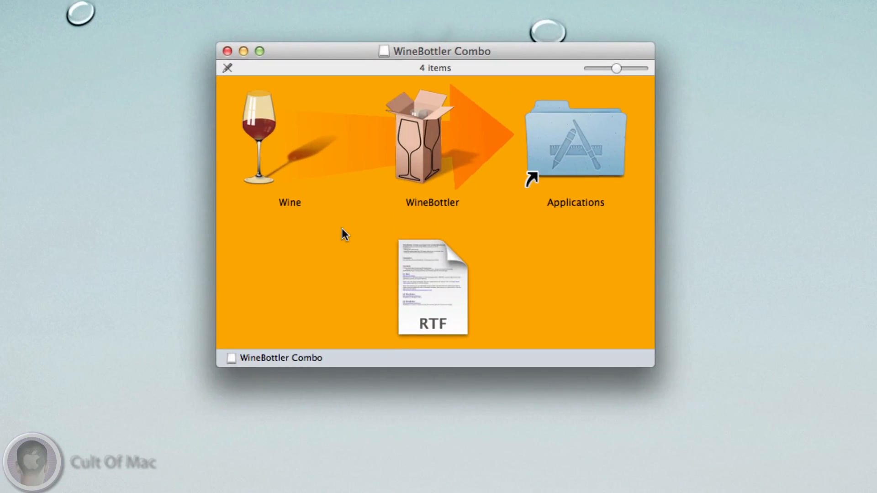
{"action": "mouse_move", "coordinate": [297, 209]}
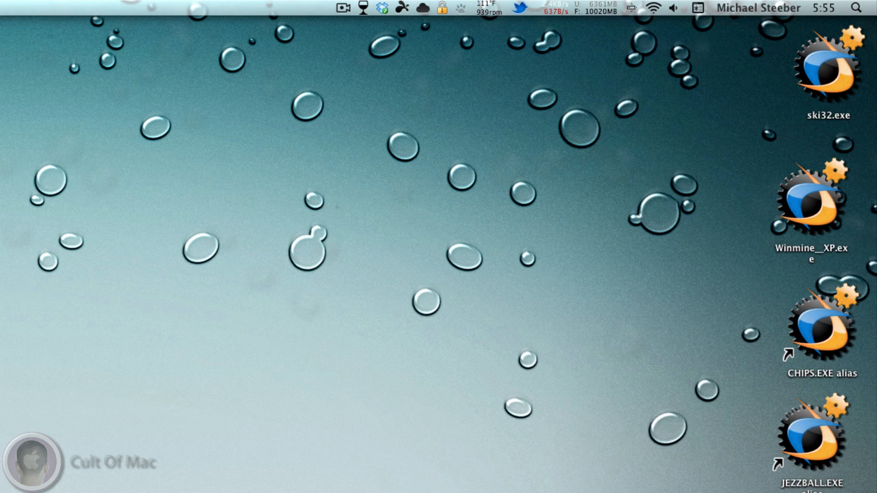
{"action": "mouse_move", "coordinate": [610, 441]}
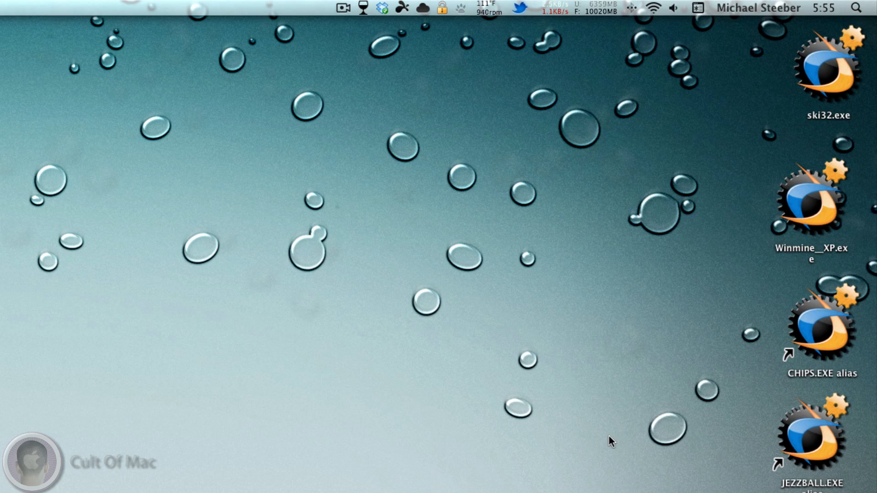
{"action": "mouse_move", "coordinate": [775, 454]}
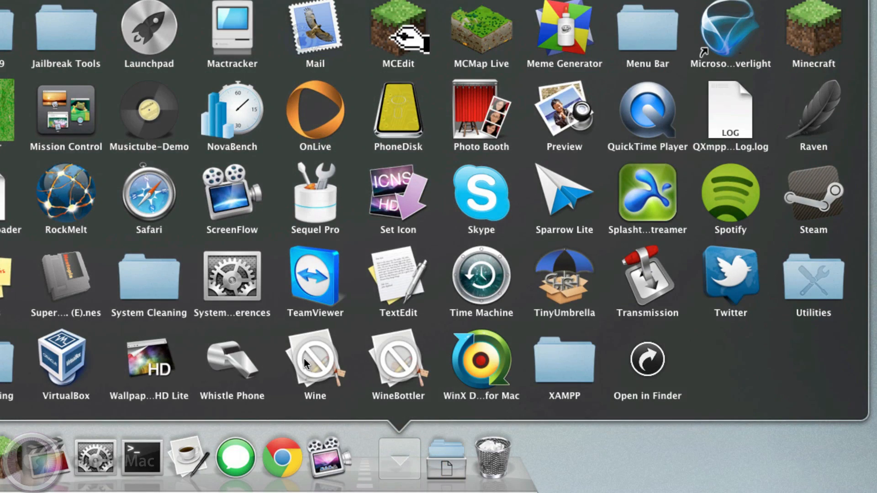
Close the Applications stack to return to the Finder desktop
{"action": "left_click", "coordinate": [486, 7]}
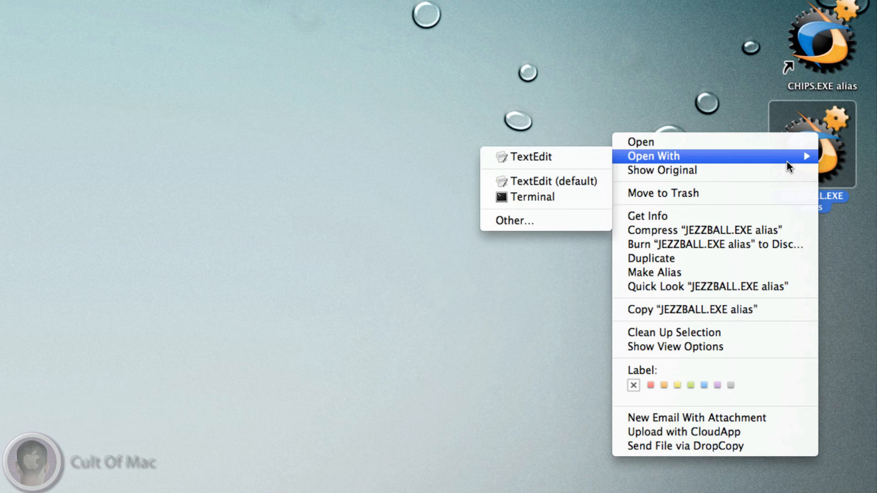
Open JEZZBALL.EXE with Wine, picked via Other… from the Applications list
{"action": "left_click", "coordinate": [513, 220]}
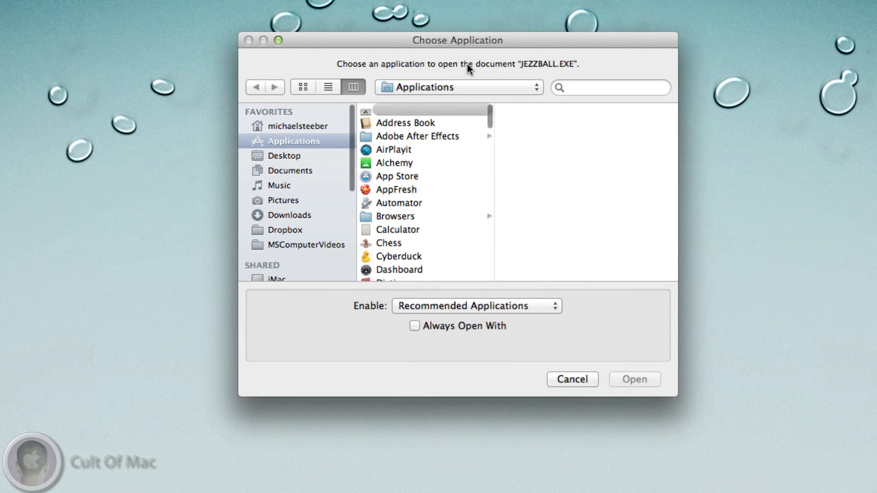
{"action": "scroll", "scroll_direction": "down", "scroll_amount": 3}
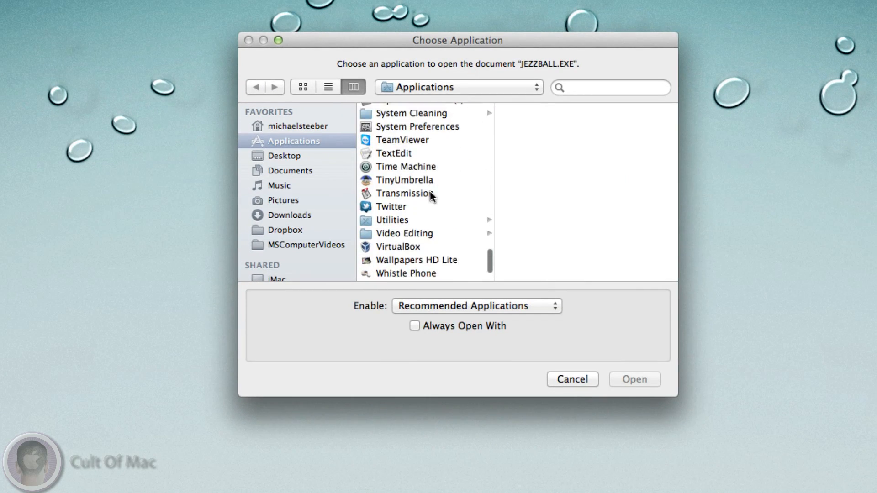
{"action": "left_click", "coordinate": [386, 250]}
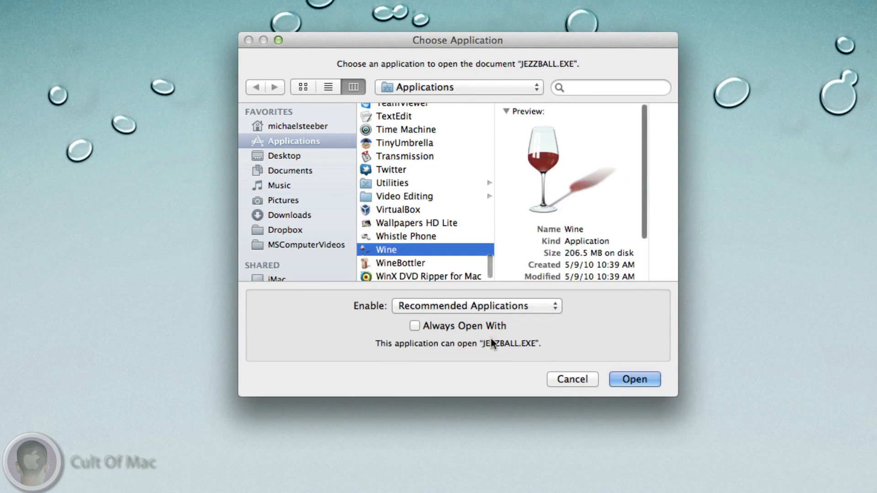
{"action": "left_click", "coordinate": [633, 379]}
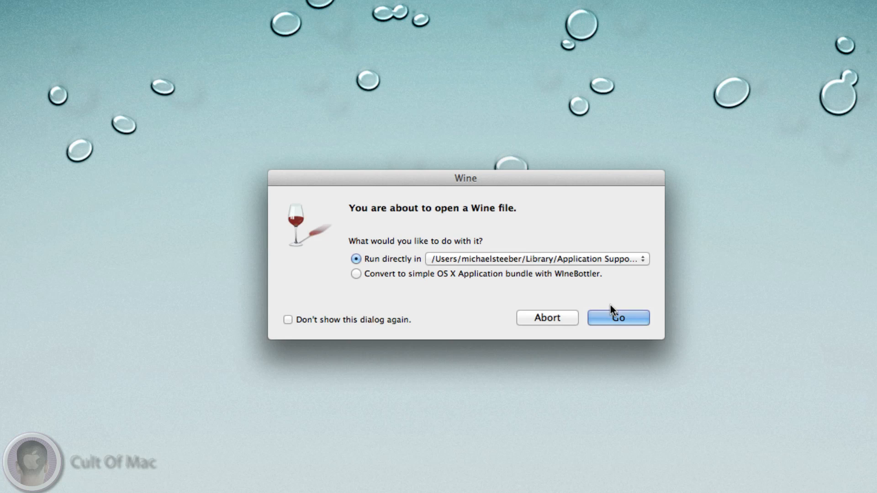
{"action": "mouse_move", "coordinate": [350, 226]}
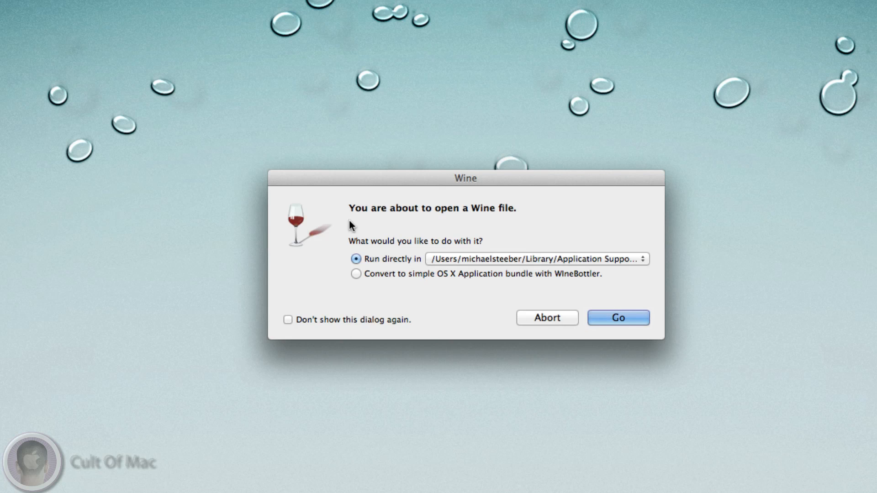
{"action": "mouse_move", "coordinate": [351, 225]}
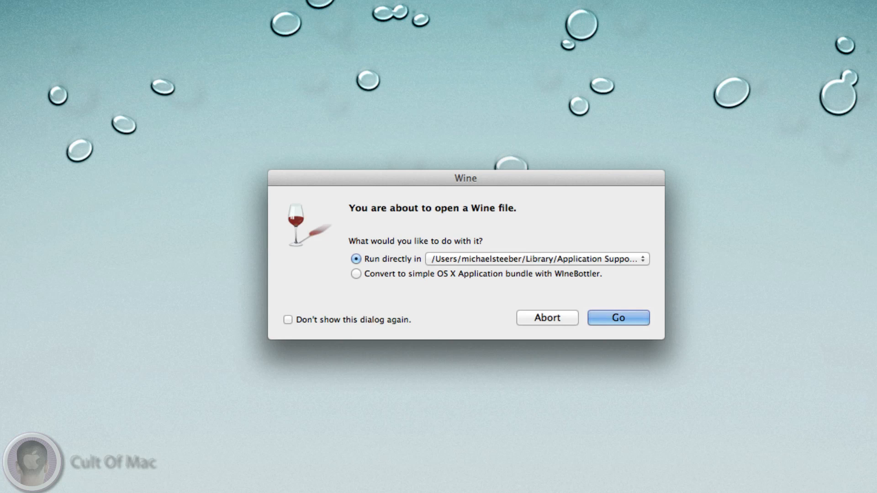
{"action": "mouse_move", "coordinate": [415, 427]}
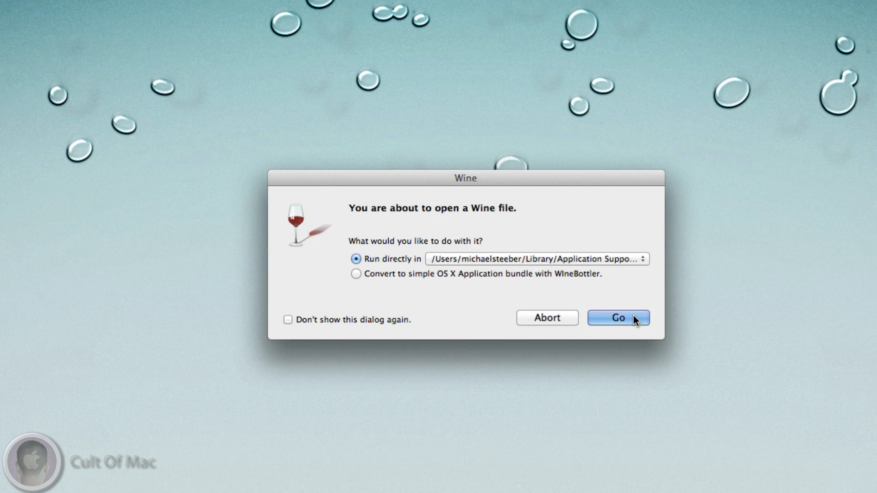
Keep 'Run directly in' selected and start JezzBall through Wine
{"action": "left_click", "coordinate": [617, 318]}
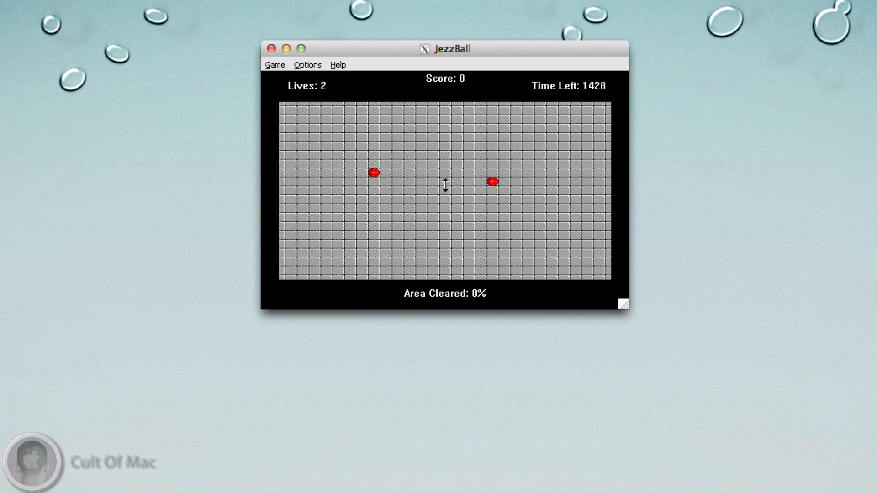
Build walls to clear part of the JezzBall playfield and browse the Game menu
{"action": "left_click", "coordinate": [444, 187]}
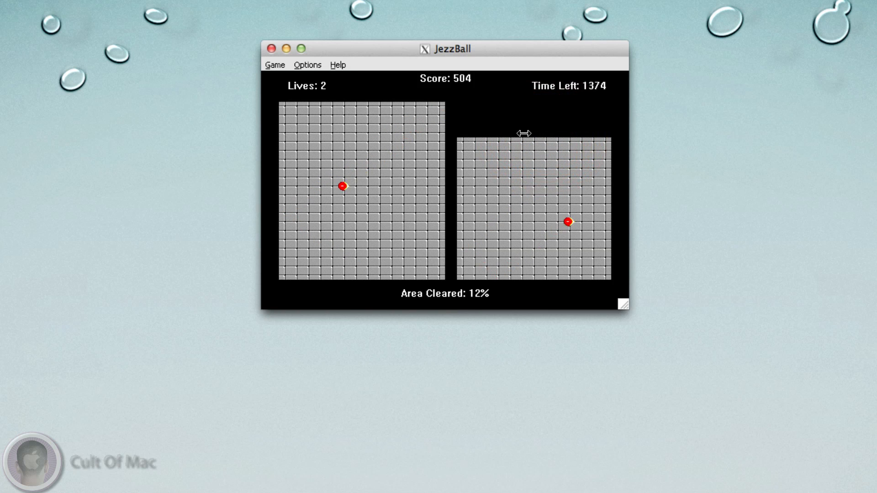
{"action": "left_click", "coordinate": [346, 122]}
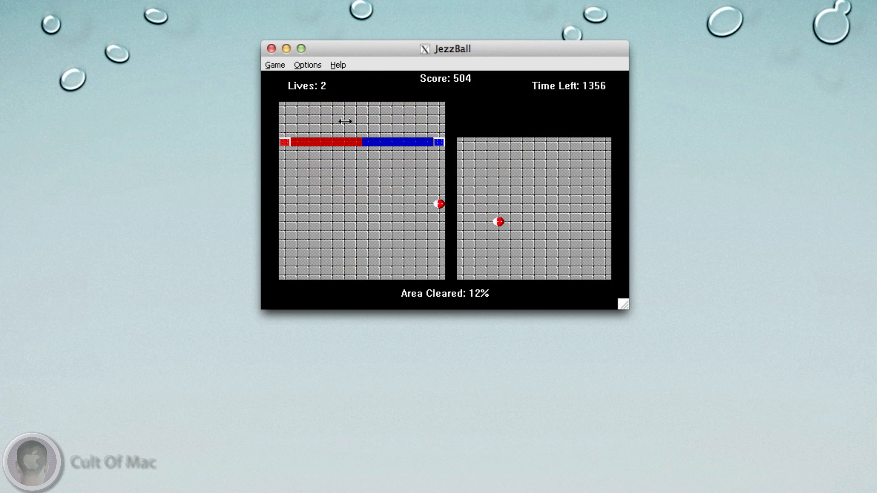
{"action": "left_click", "coordinate": [274, 65]}
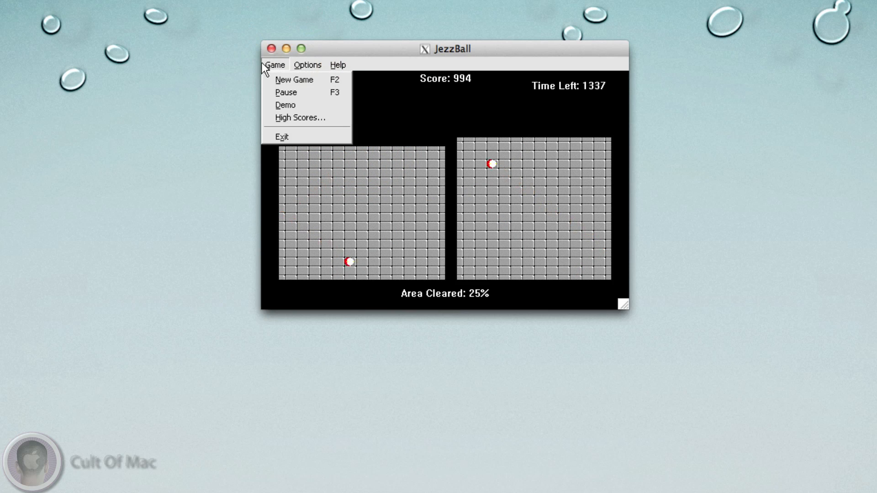
View the About JezzBall credits from the Help menu, then dismiss them
{"action": "left_click", "coordinate": [337, 64]}
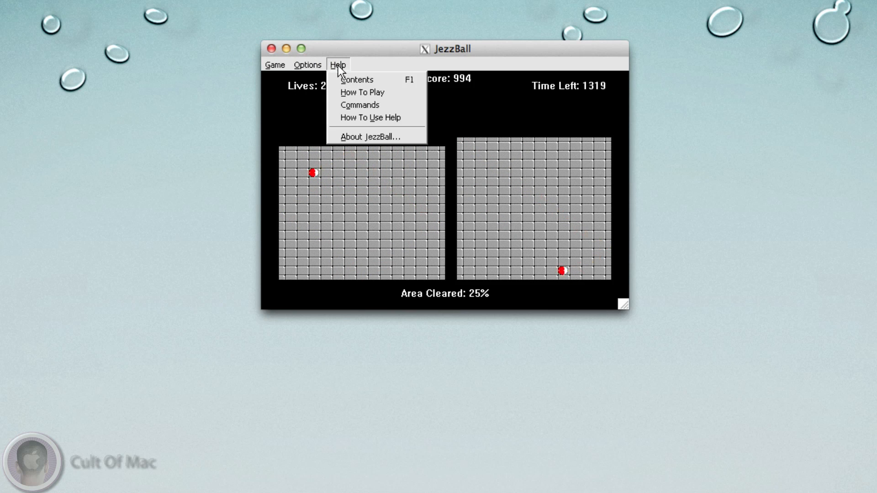
{"action": "left_click", "coordinate": [371, 136]}
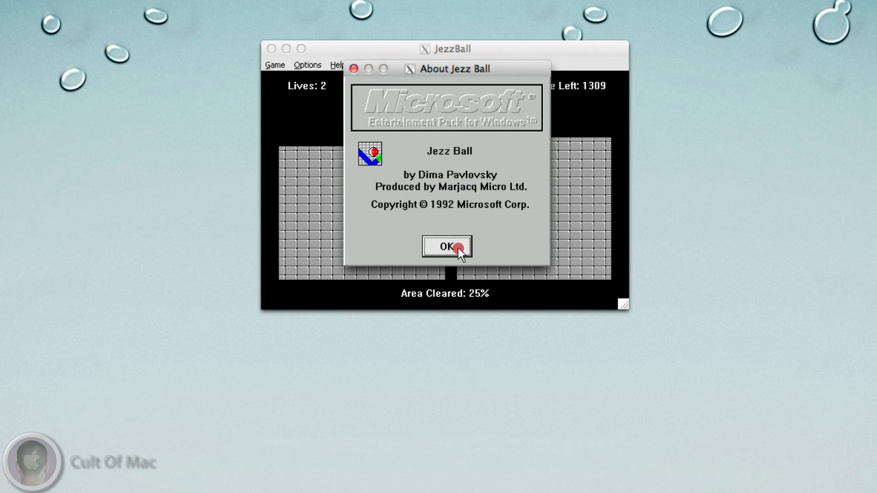
{"action": "left_click", "coordinate": [446, 246]}
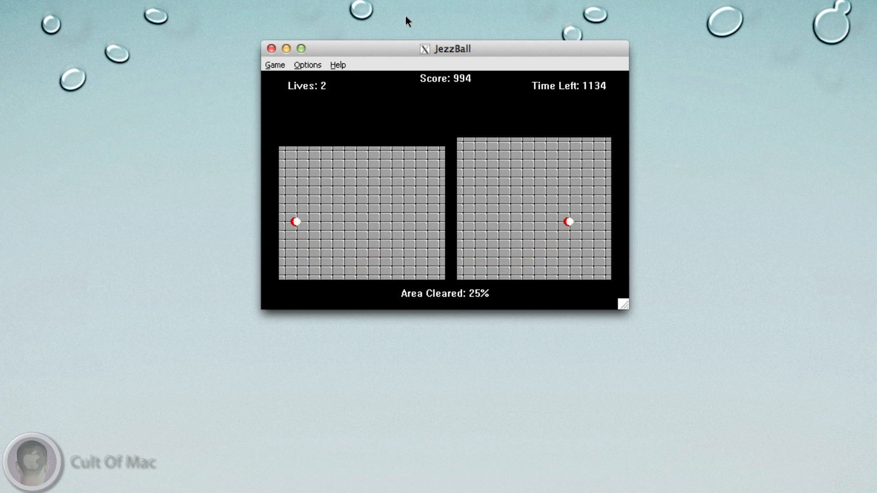
{"action": "right_click", "coordinate": [820, 157]}
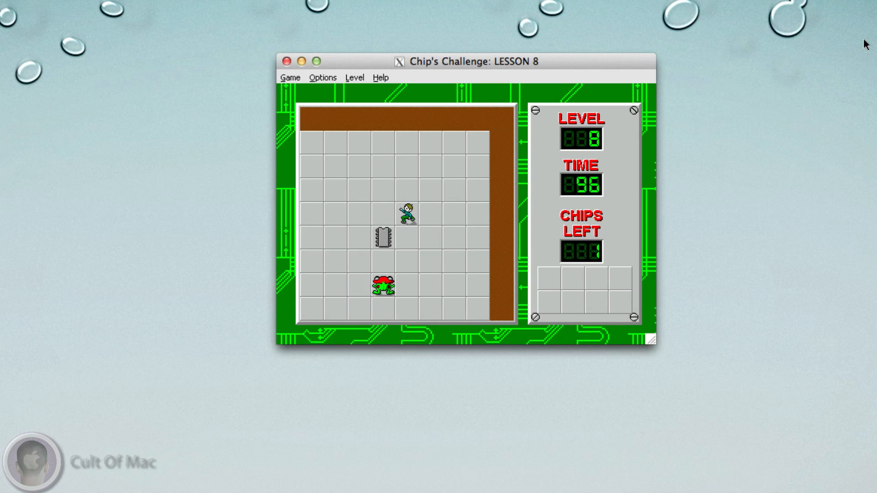
Steer Chip through the level with the arrow keys, then quit Chip's Challenge
{"action": "key", "text": "Right"}
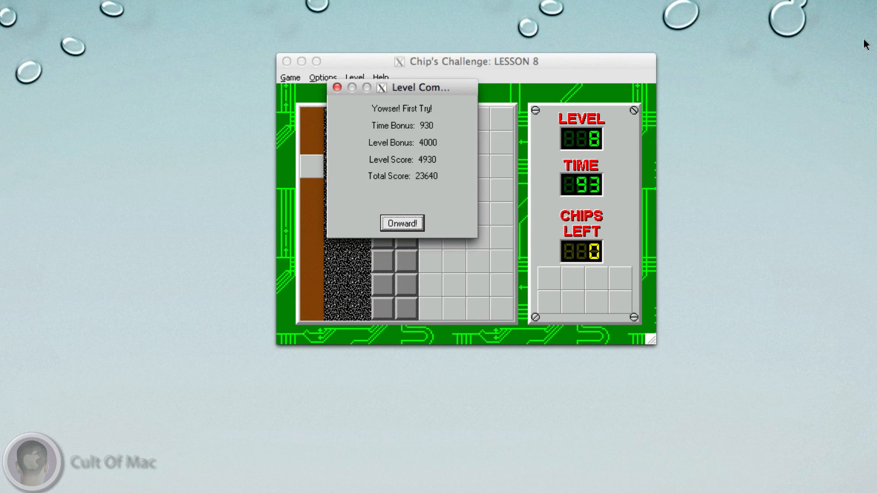
{"action": "left_click", "coordinate": [401, 223]}
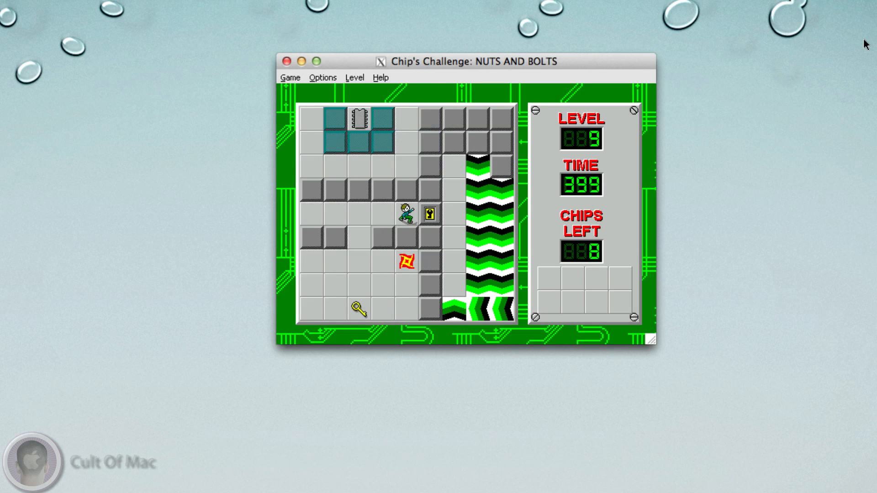
{"action": "key", "text": "Down"}
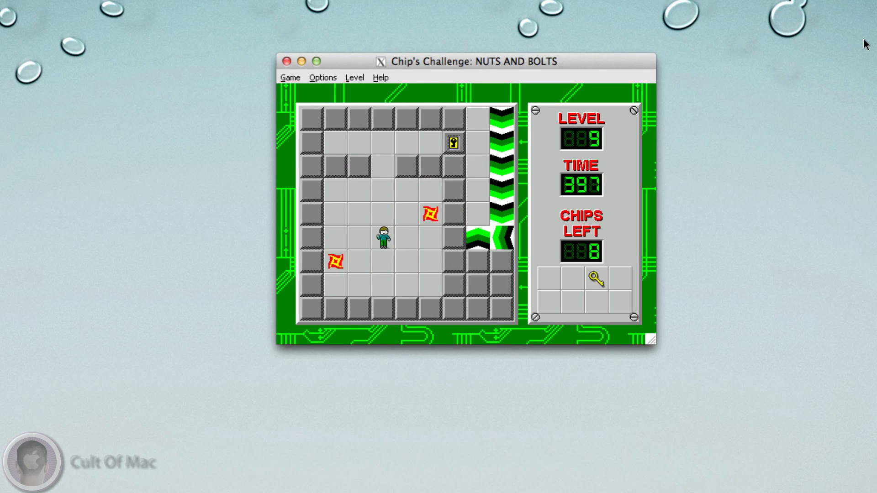
{"action": "key", "text": "Up"}
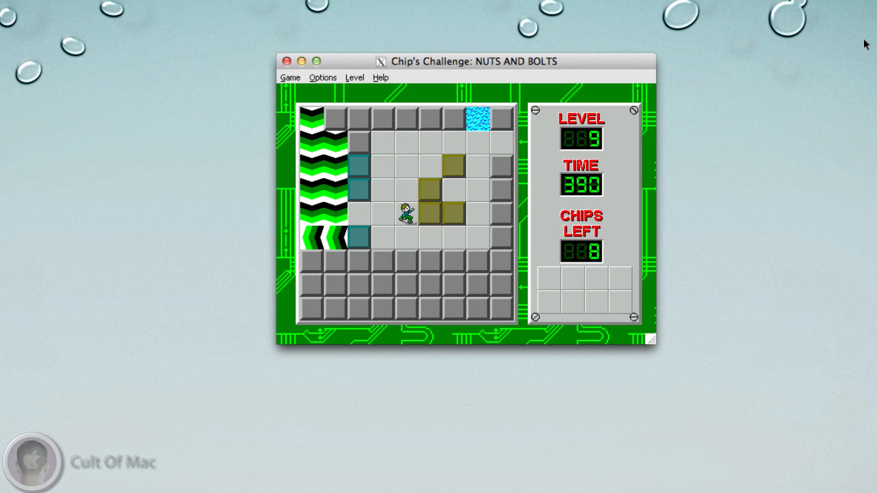
{"action": "key", "text": "Up"}
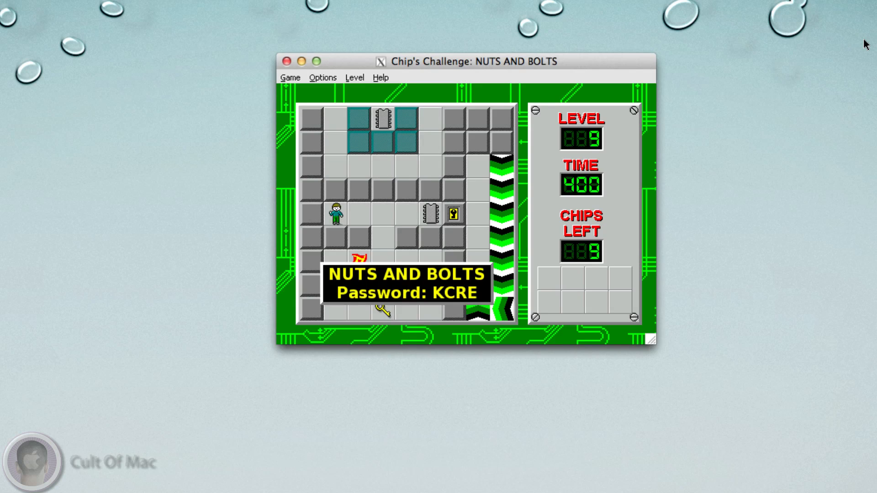
{"action": "left_click", "coordinate": [286, 61]}
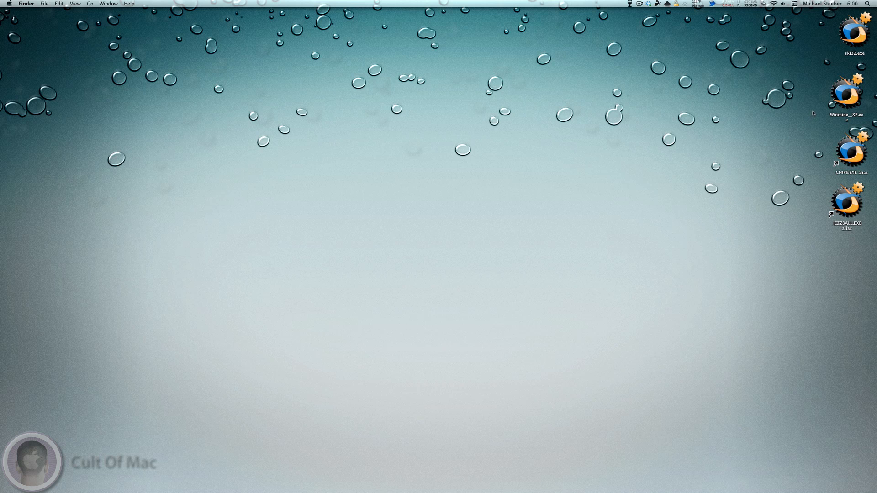
{"action": "mouse_move", "coordinate": [735, 150]}
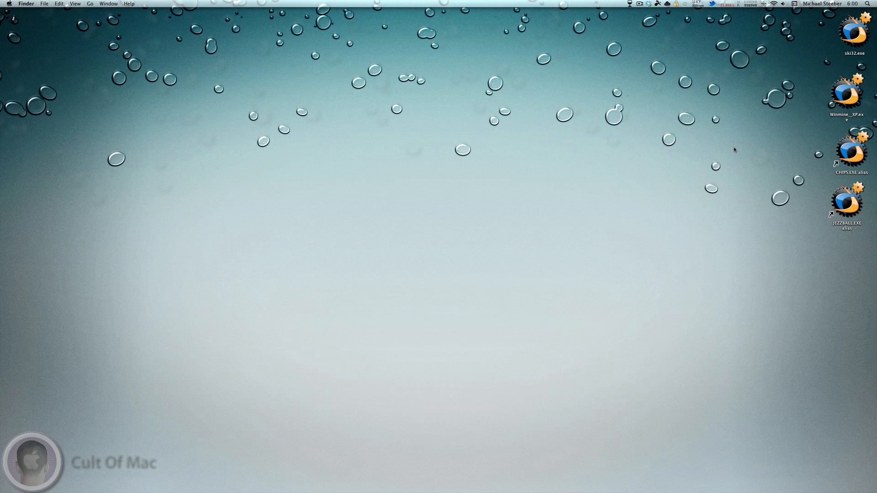
Open Winmine__XP.exe with Wine and choose conversion to a simple OS X app bundle
{"action": "right_click", "coordinate": [849, 90]}
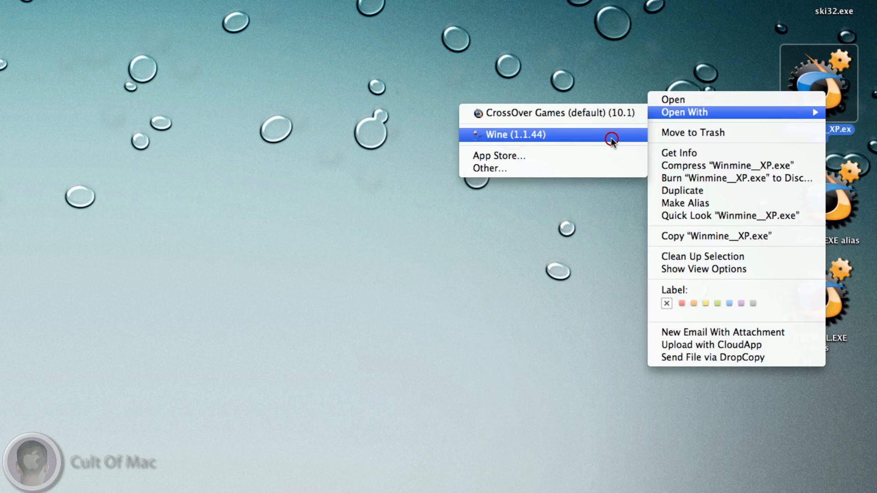
{"action": "left_click", "coordinate": [513, 134]}
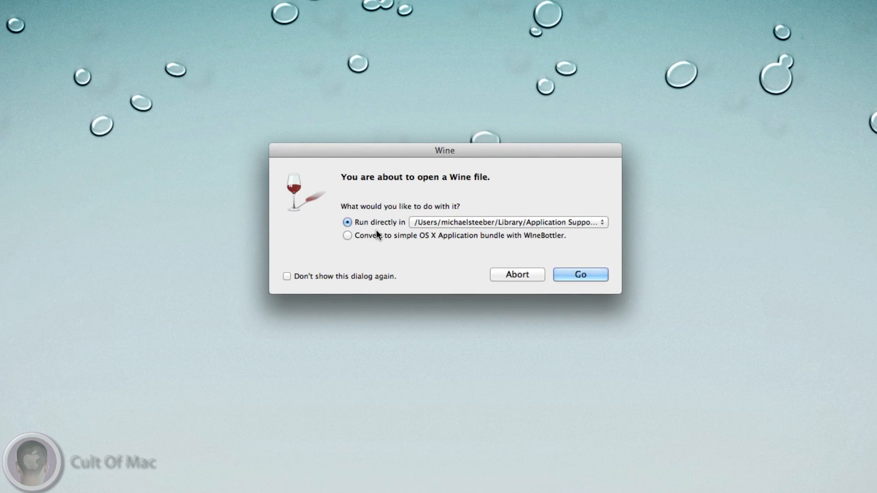
{"action": "left_click", "coordinate": [347, 235]}
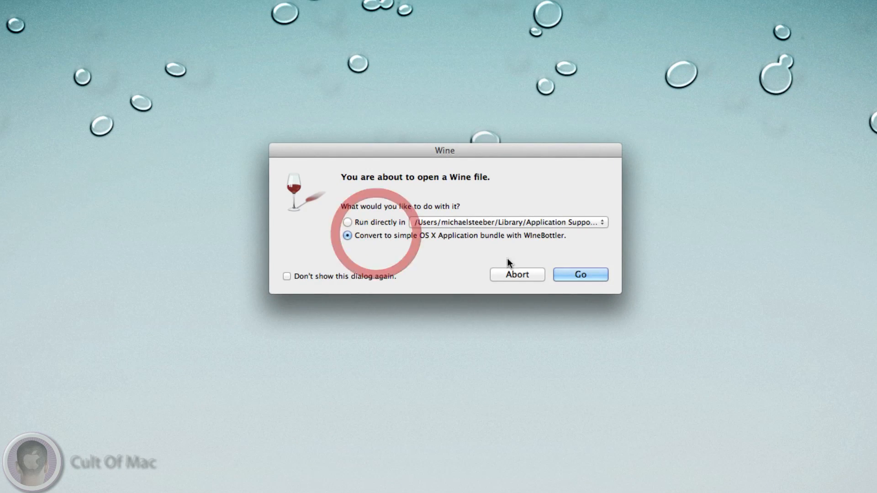
{"action": "left_click", "coordinate": [579, 274]}
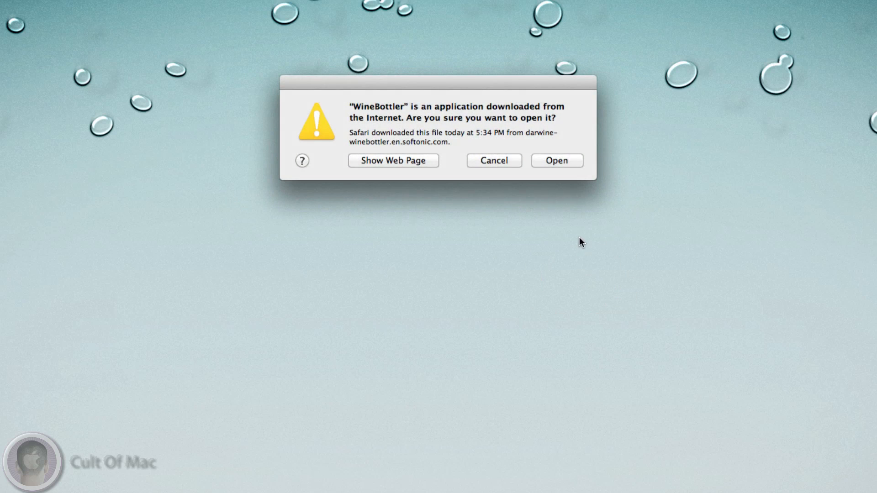
Allow WineBottler to open, then enable Copy only and Self-contained for Winmine__XP.exe
{"action": "left_click", "coordinate": [555, 160]}
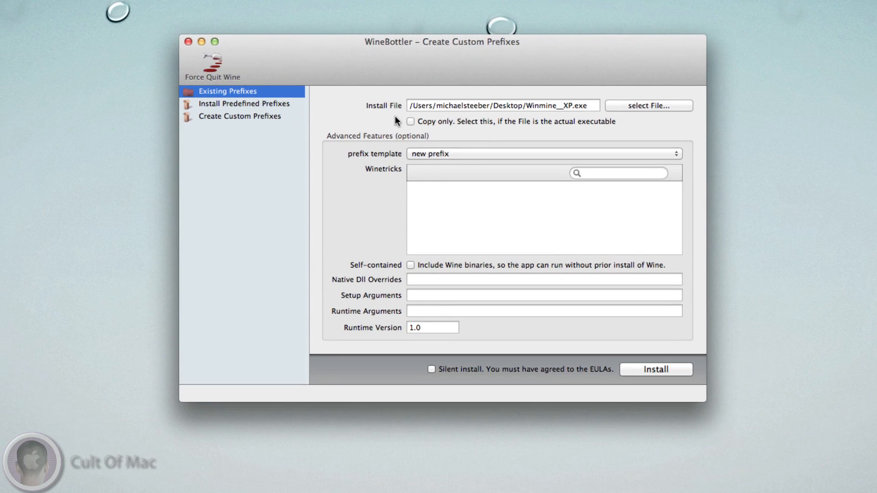
{"action": "mouse_move", "coordinate": [429, 144]}
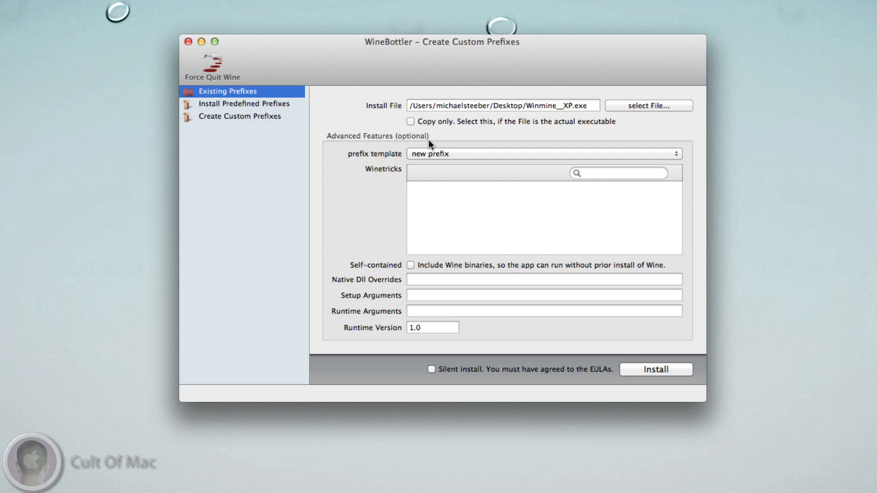
{"action": "mouse_move", "coordinate": [513, 103]}
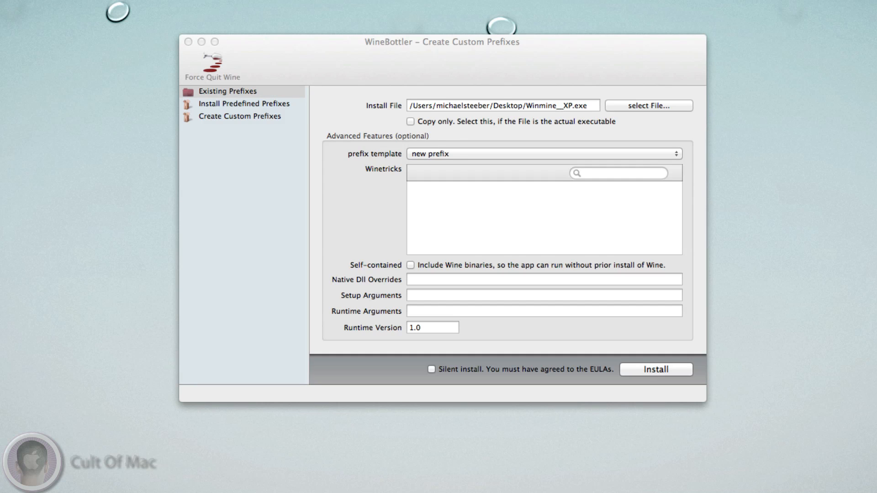
{"action": "mouse_move", "coordinate": [625, 44]}
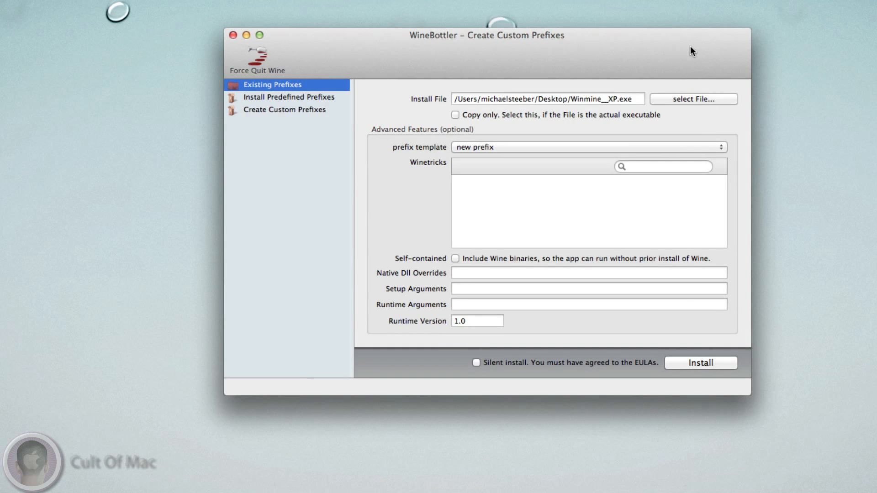
{"action": "mouse_move", "coordinate": [516, 416]}
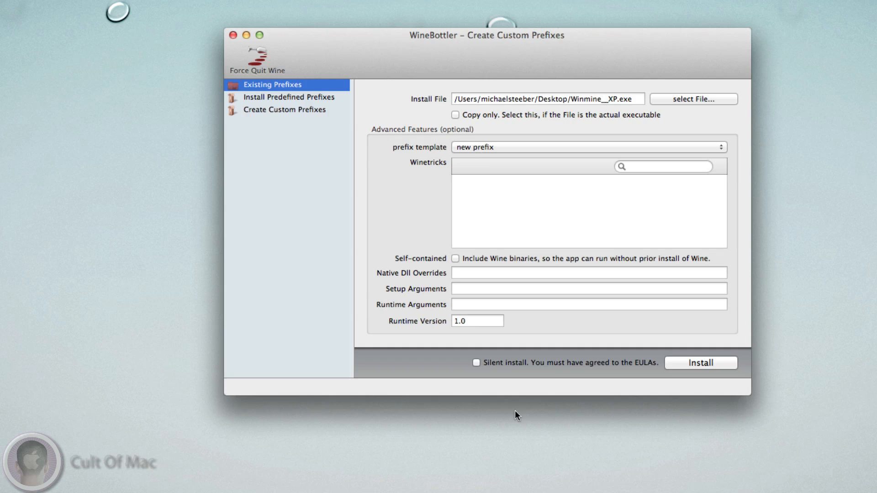
{"action": "mouse_move", "coordinate": [428, 110]}
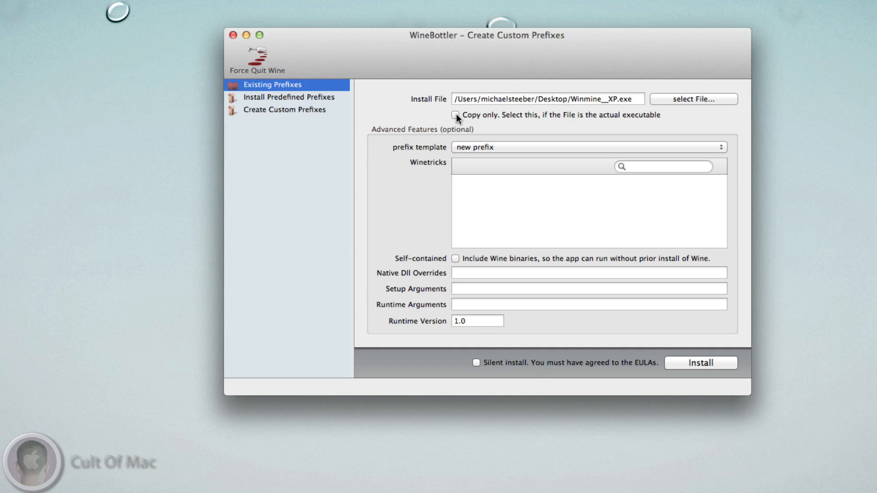
{"action": "left_click", "coordinate": [456, 115]}
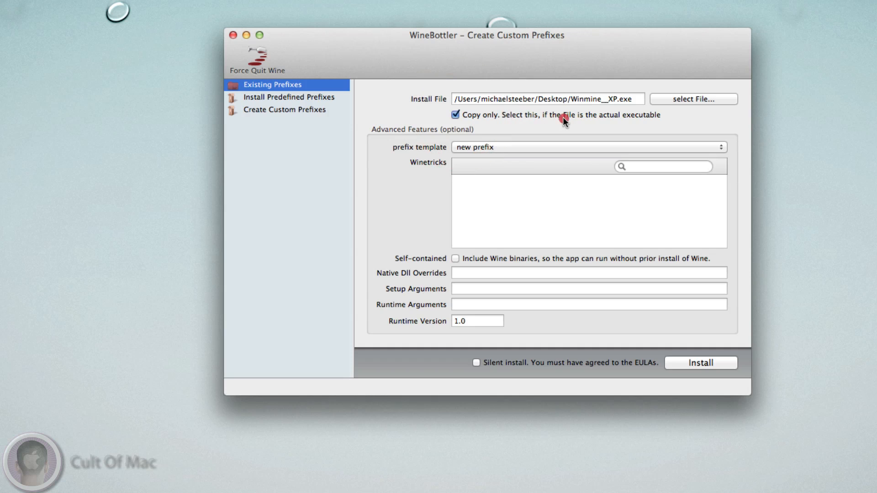
{"action": "left_click", "coordinate": [455, 115]}
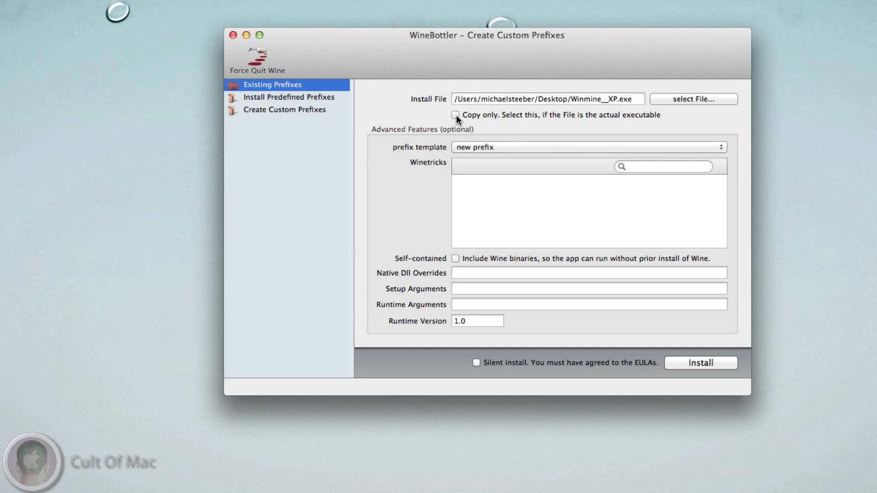
{"action": "left_click", "coordinate": [455, 115]}
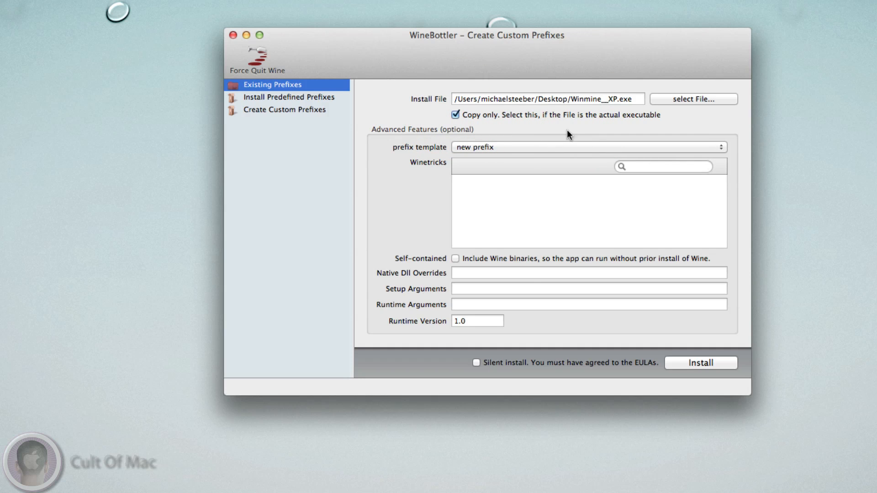
{"action": "mouse_move", "coordinate": [568, 136]}
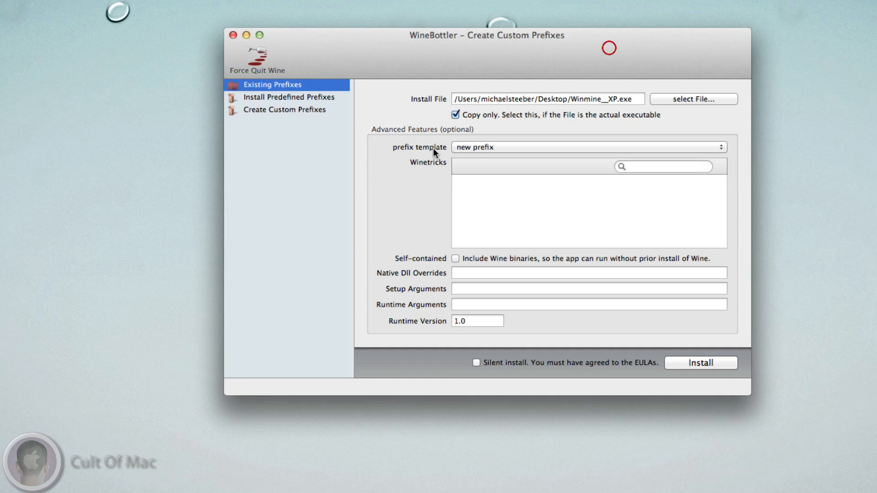
{"action": "mouse_move", "coordinate": [478, 379]}
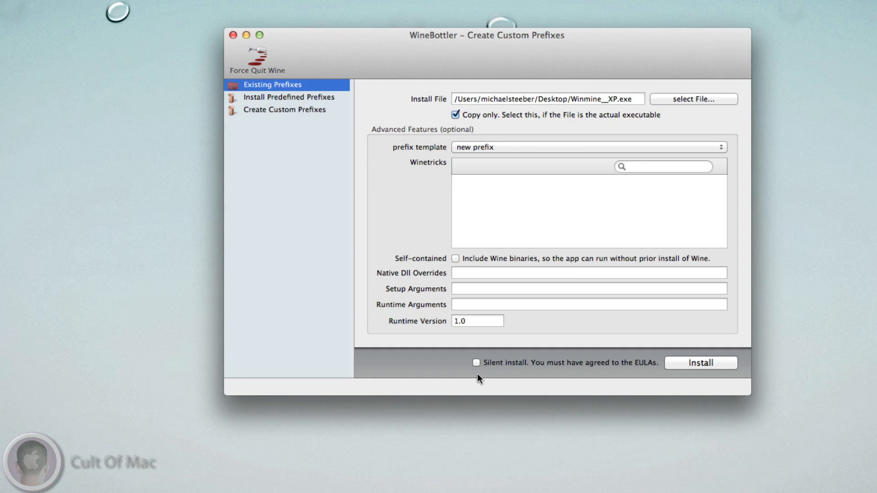
{"action": "mouse_move", "coordinate": [489, 215]}
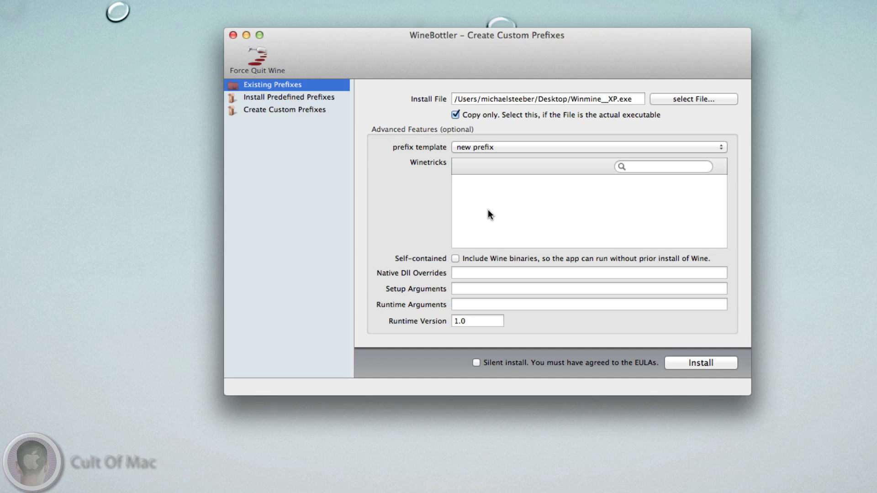
{"action": "mouse_move", "coordinate": [451, 268]}
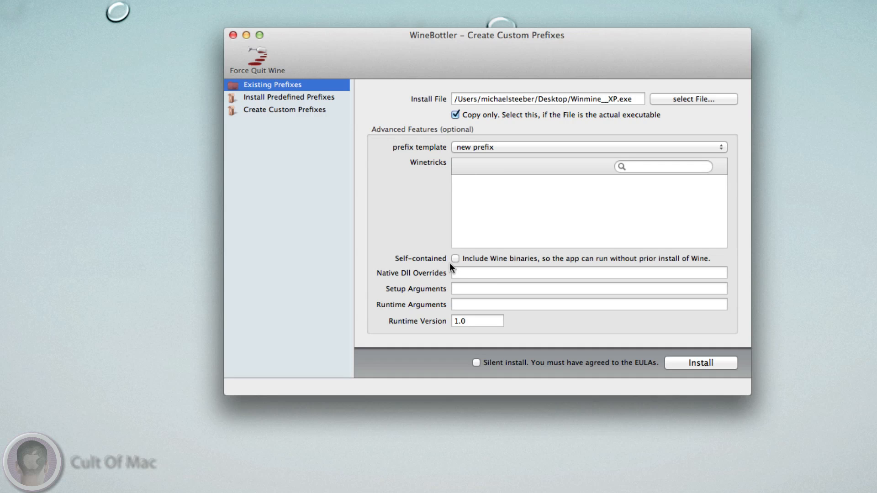
{"action": "mouse_move", "coordinate": [428, 263]}
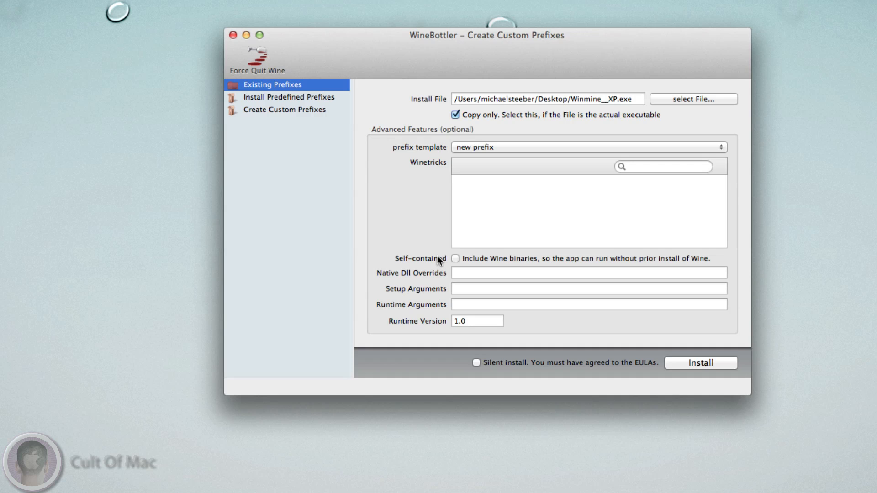
{"action": "mouse_move", "coordinate": [451, 260]}
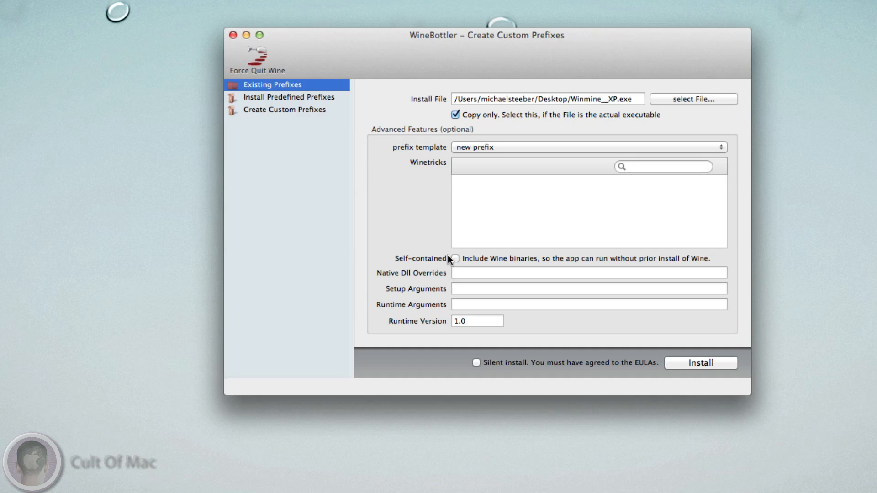
{"action": "left_click", "coordinate": [456, 258]}
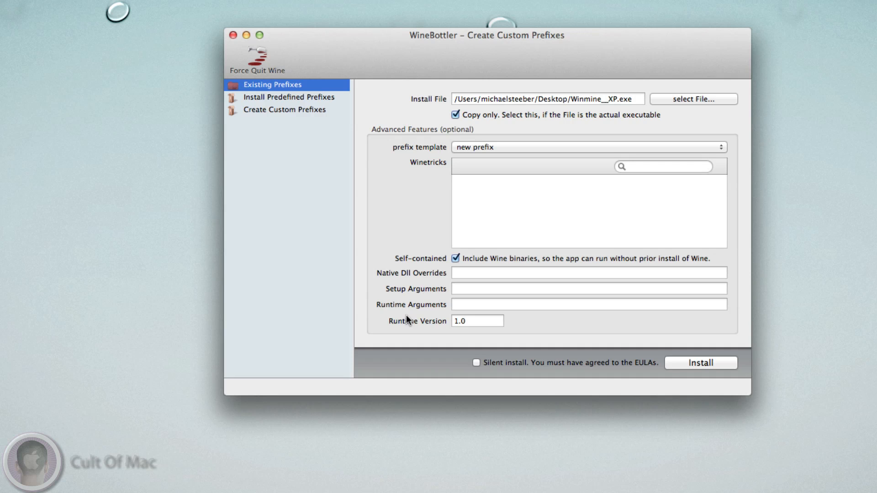
{"action": "mouse_move", "coordinate": [568, 437]}
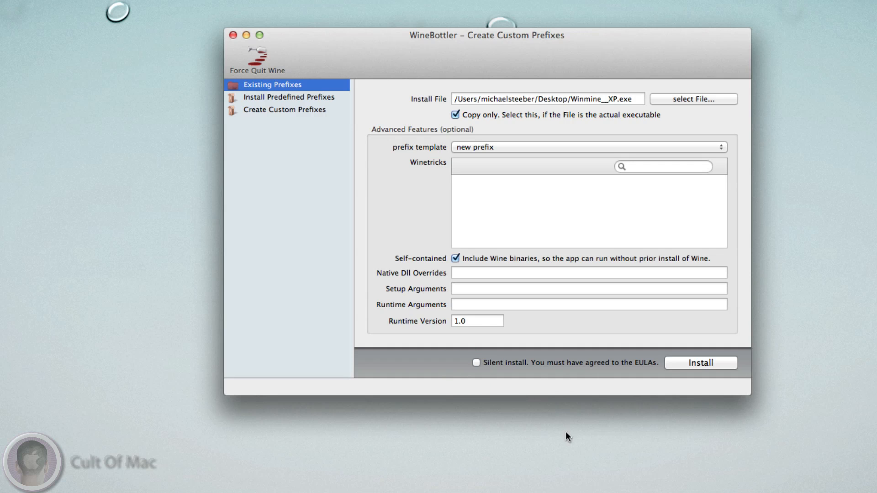
Start the install and save the bottled app as 'Minesweeper' on the Desktop
{"action": "left_click", "coordinate": [700, 362]}
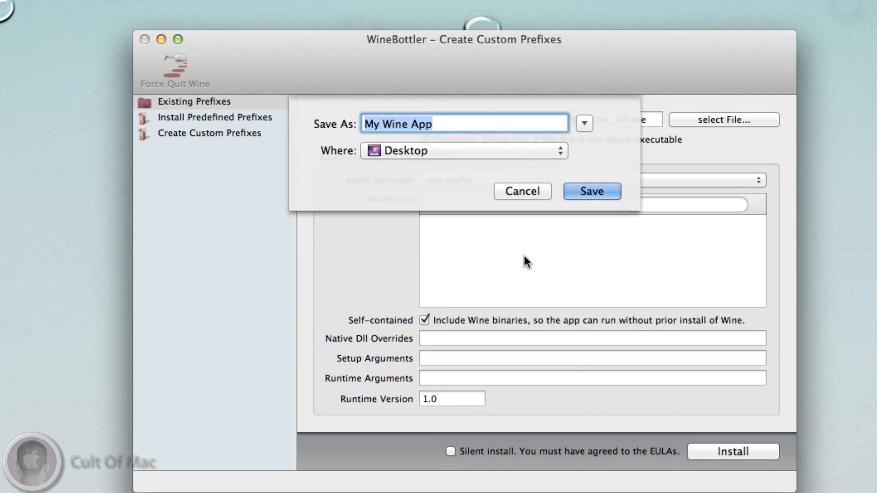
{"action": "type", "text": "M"}
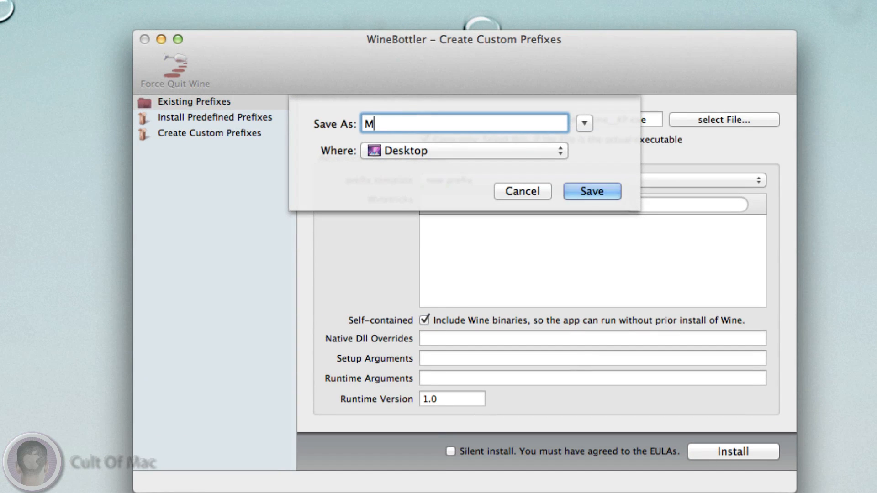
{"action": "type", "text": "inesweeper"}
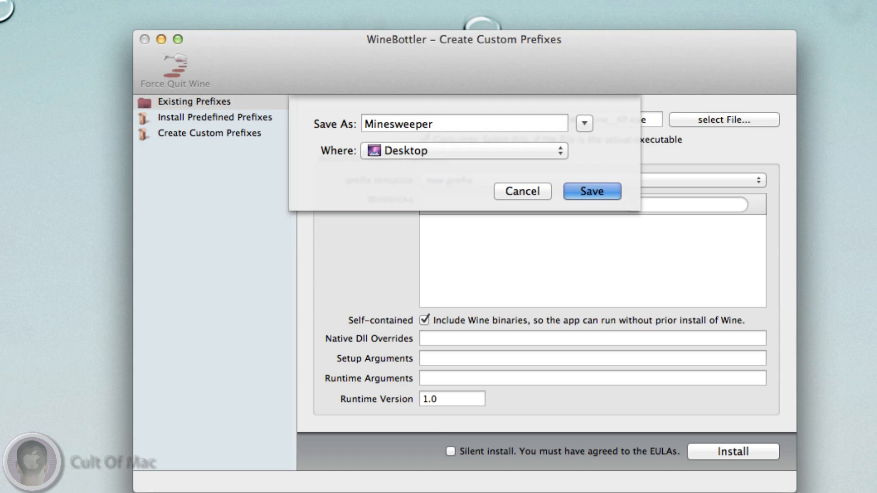
{"action": "left_click", "coordinate": [590, 191]}
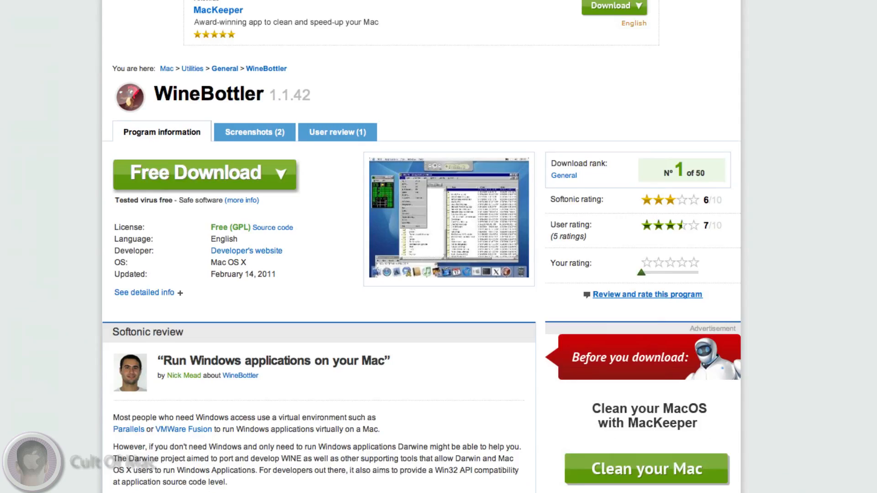
Switch to the WineHQ AppDB tab and scroll its Top-10 Platinum, Gold and Silver lists
{"action": "left_click", "coordinate": [118, 37]}
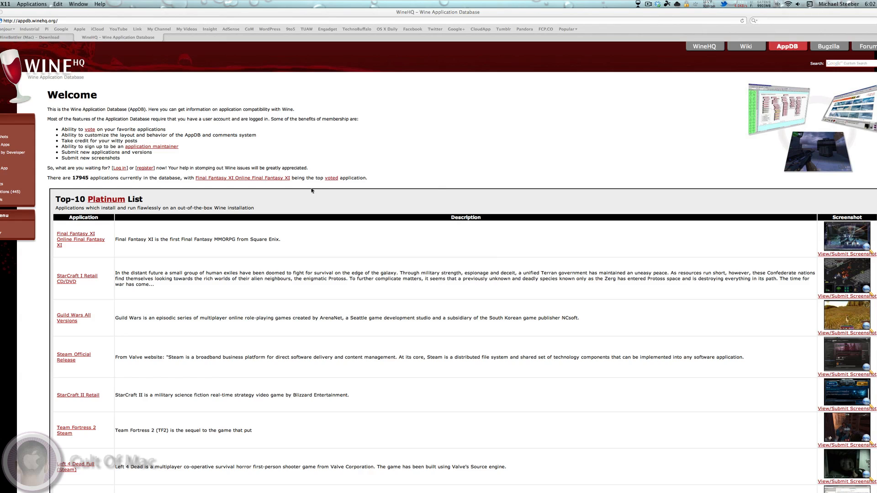
{"action": "scroll", "scroll_direction": "down", "scroll_amount": 3}
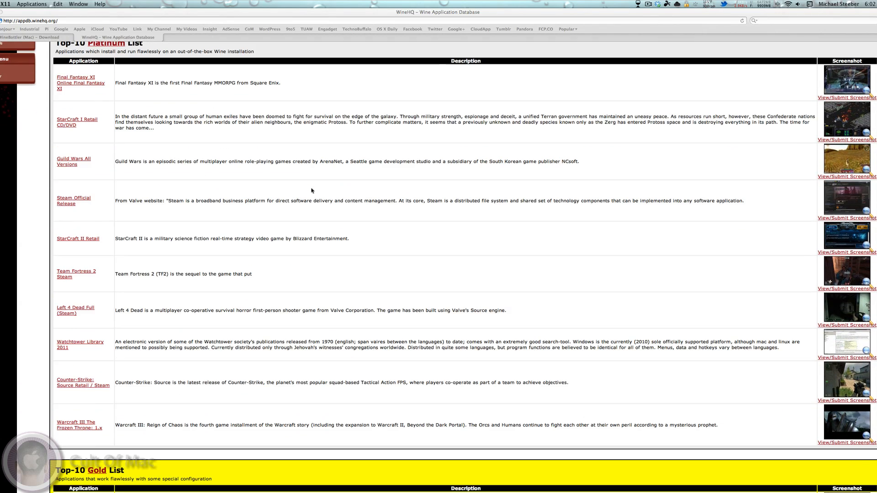
{"action": "scroll", "scroll_direction": "up", "scroll_amount": 3}
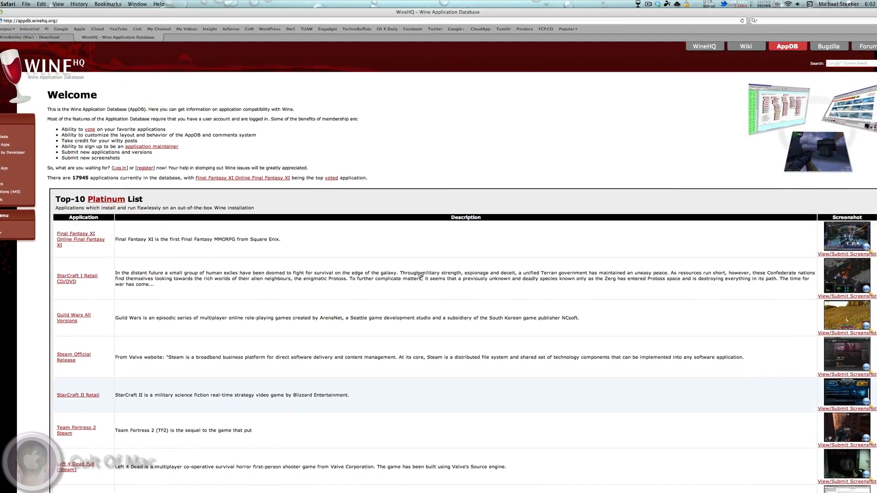
{"action": "scroll", "scroll_direction": "down", "scroll_amount": 3}
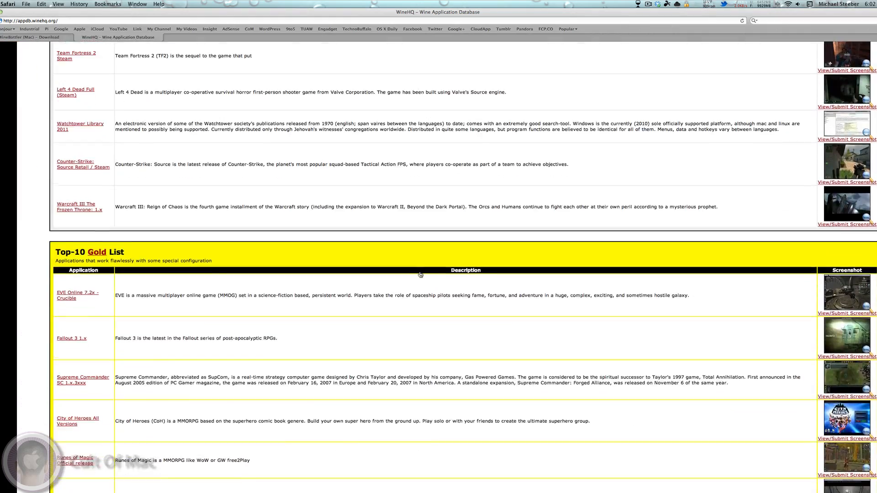
{"action": "scroll", "scroll_direction": "down", "scroll_amount": 3}
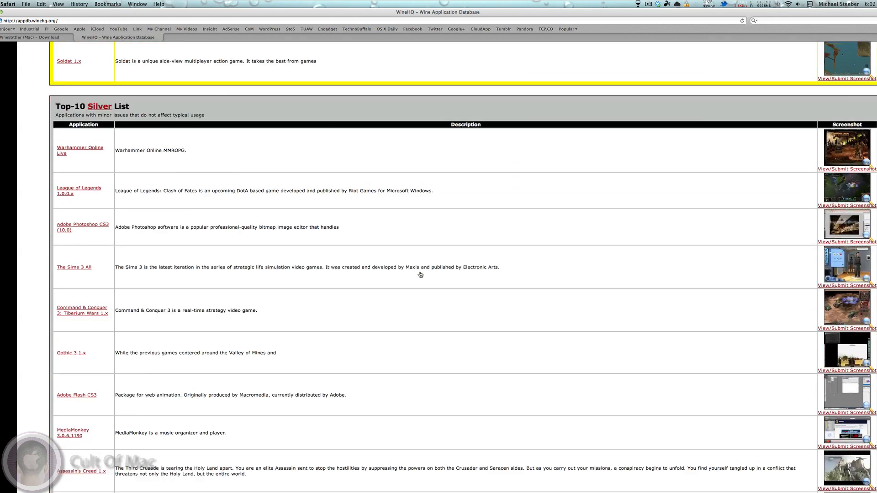
{"action": "scroll", "scroll_direction": "down", "scroll_amount": 3}
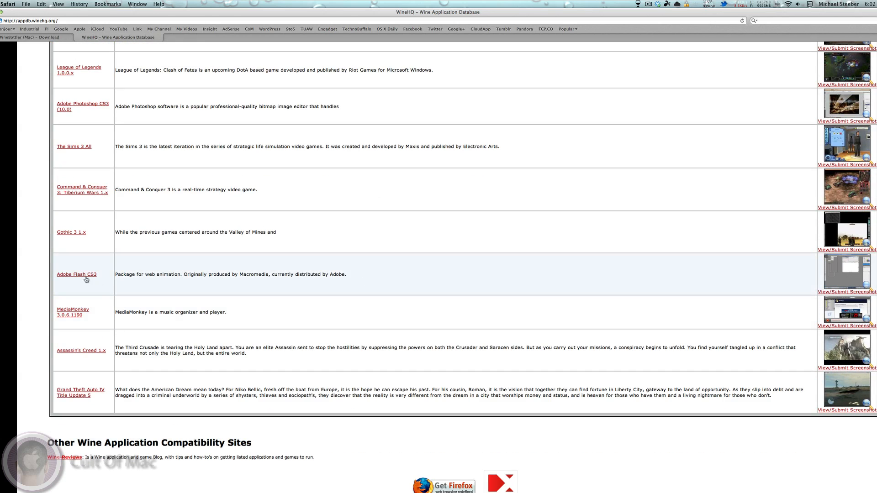
{"action": "scroll", "scroll_direction": "down", "scroll_amount": 3}
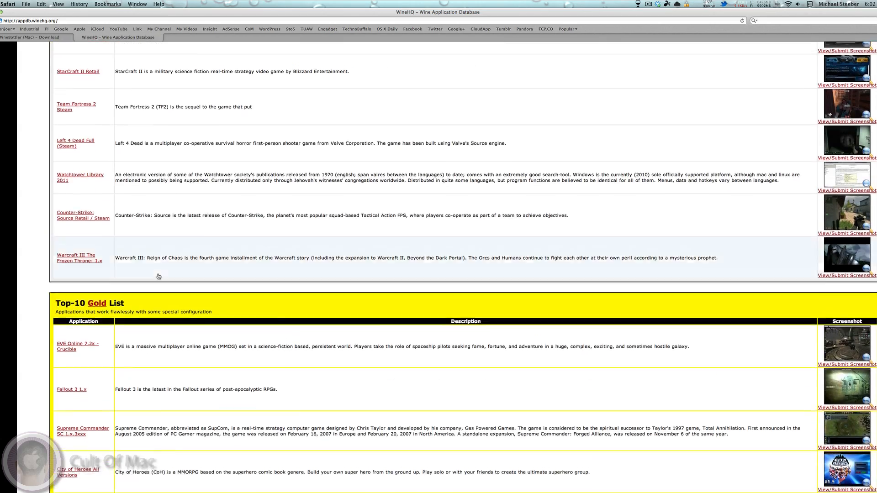
{"action": "scroll", "scroll_direction": "up", "scroll_amount": 3}
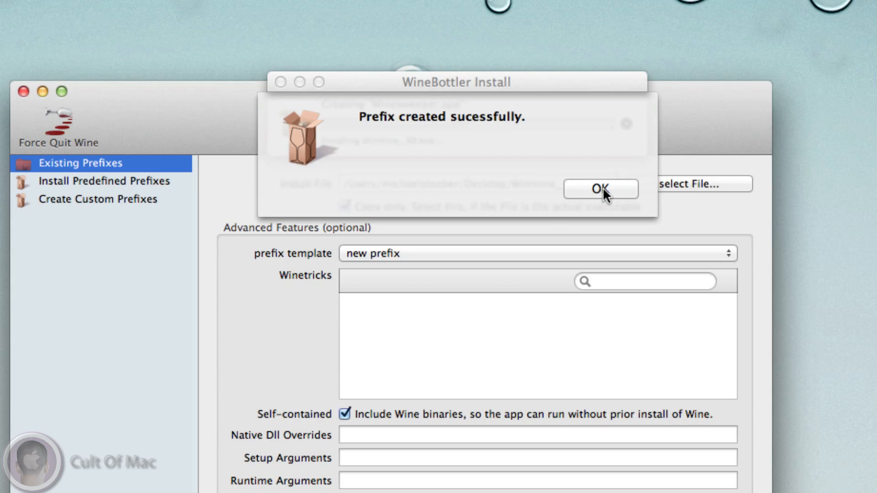
Dismiss the success message, launch Minesweeper from the desktop, and reveal a square
{"action": "left_click", "coordinate": [601, 188]}
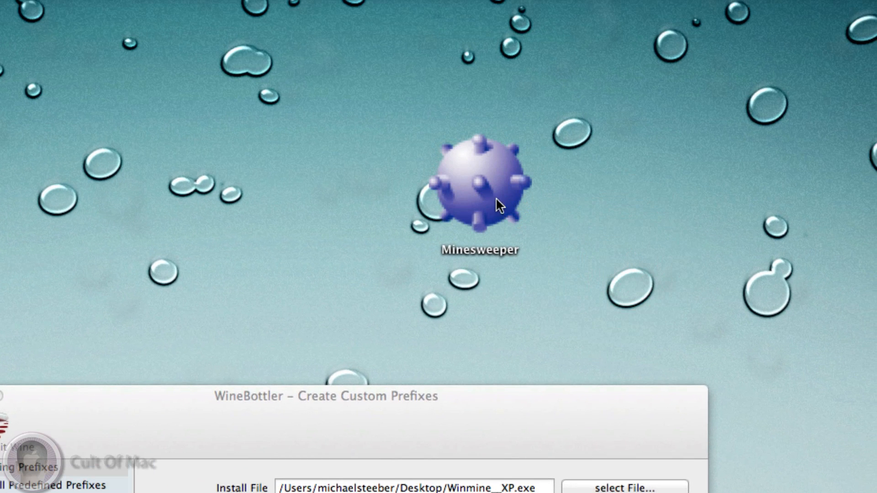
{"action": "mouse_move", "coordinate": [491, 226]}
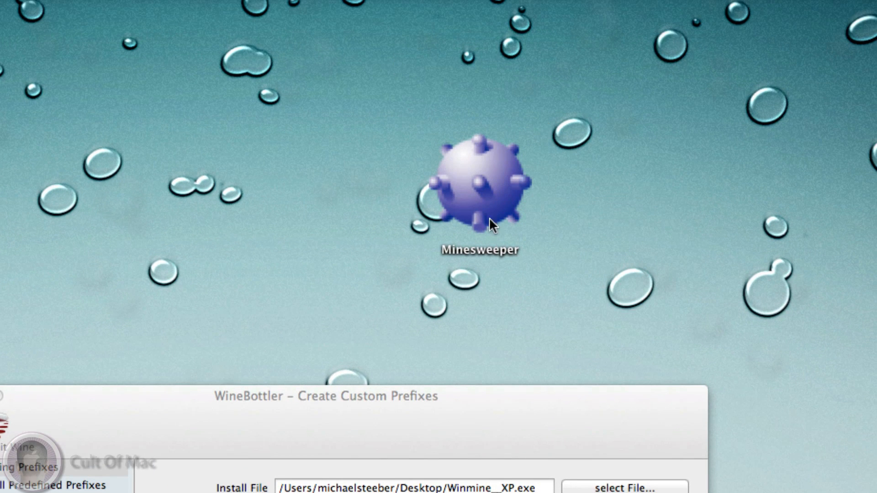
{"action": "mouse_move", "coordinate": [502, 195]}
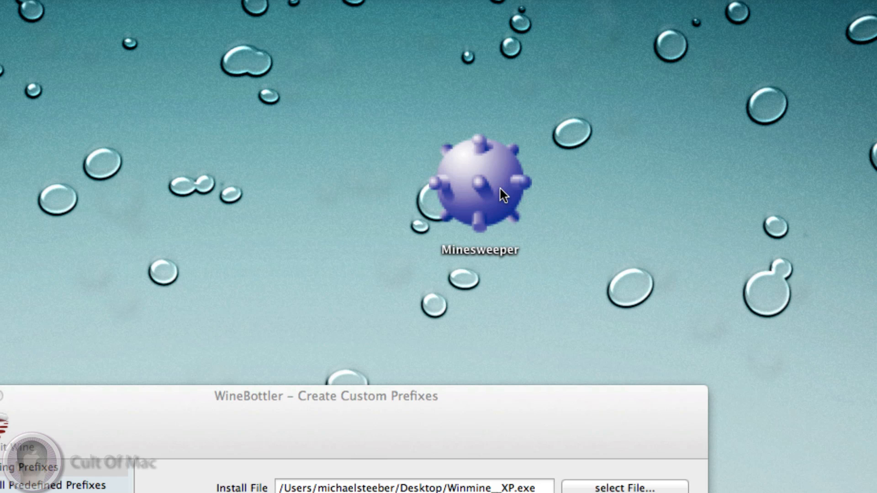
{"action": "left_click", "coordinate": [479, 193]}
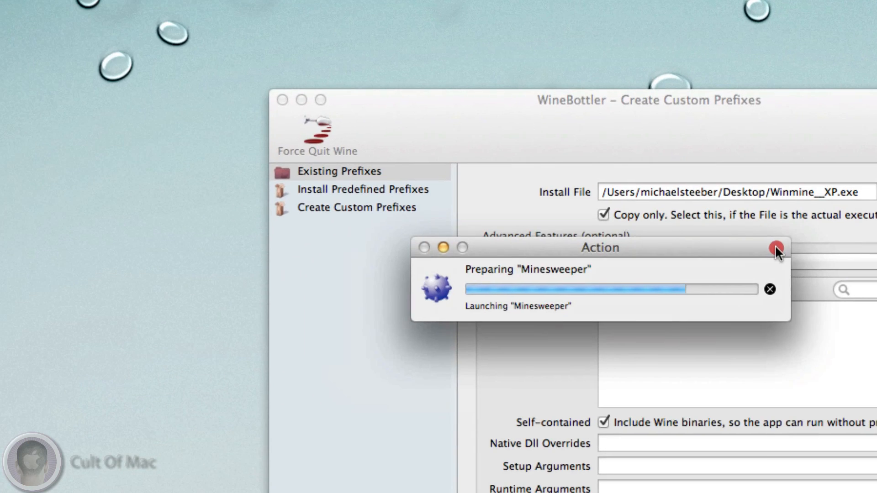
{"action": "left_click", "coordinate": [776, 249]}
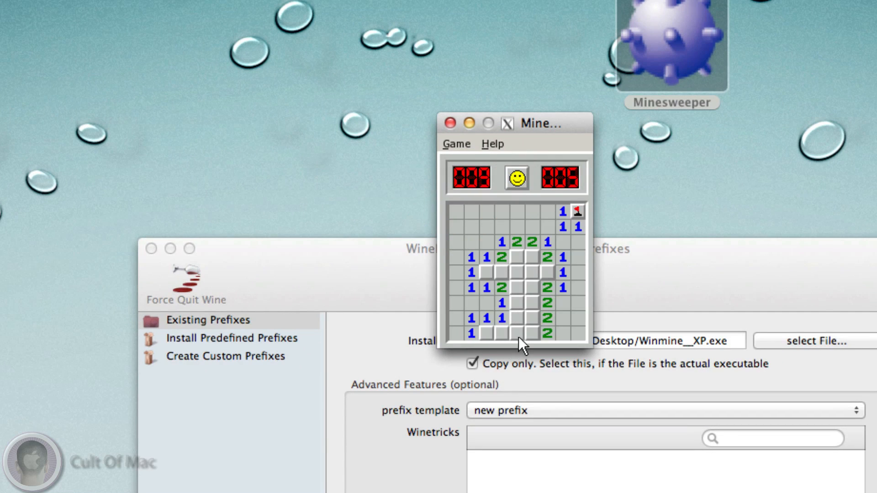
{"action": "left_click", "coordinate": [523, 291]}
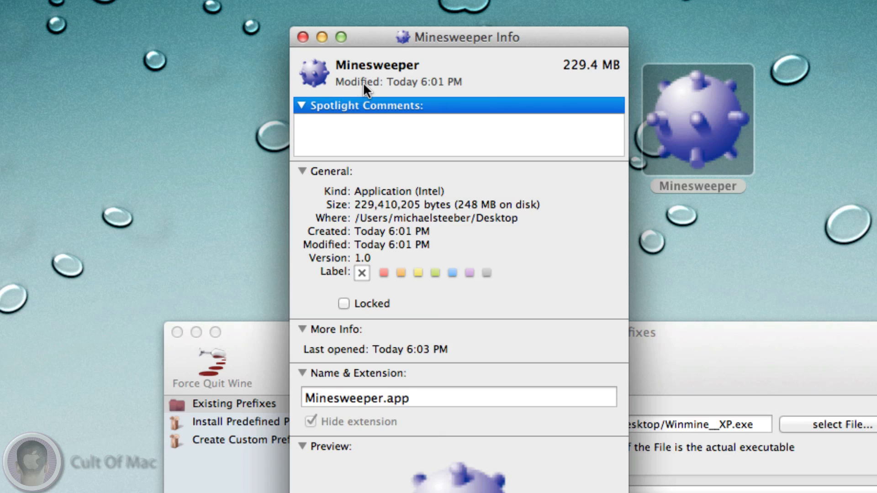
{"action": "mouse_move", "coordinate": [437, 220]}
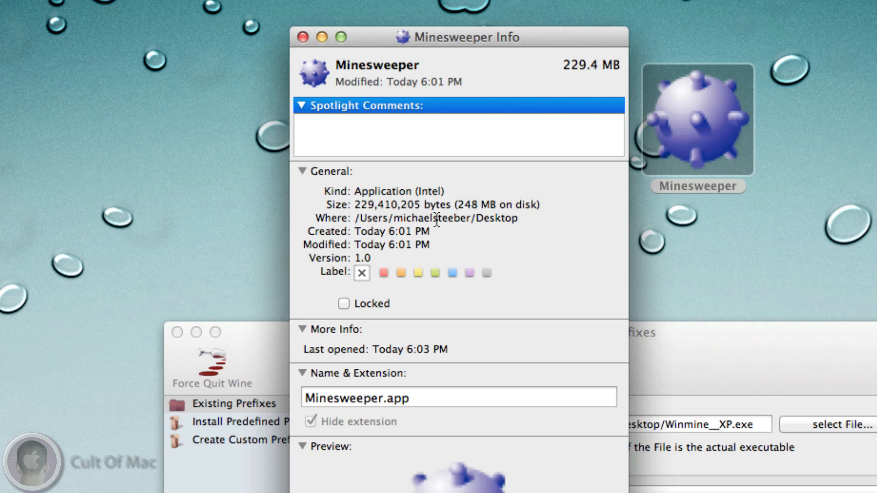
{"action": "mouse_move", "coordinate": [801, 171]}
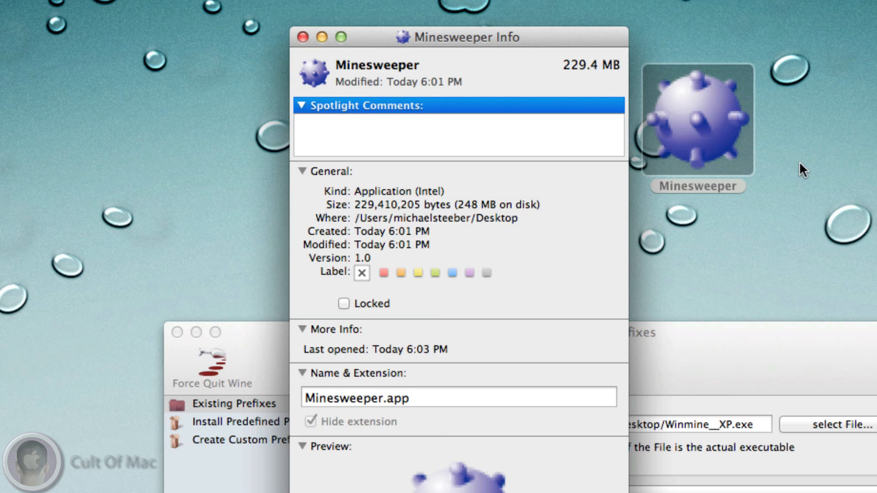
{"action": "mouse_move", "coordinate": [563, 66]}
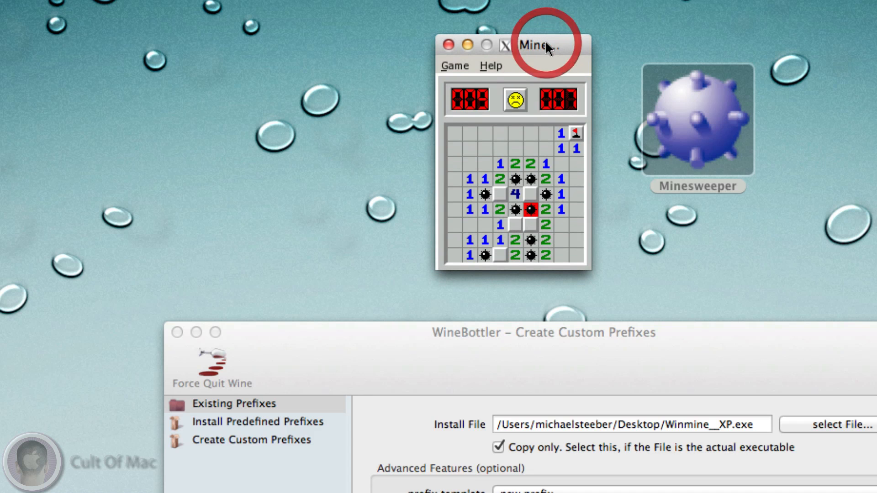
{"action": "mouse_move", "coordinate": [654, 16]}
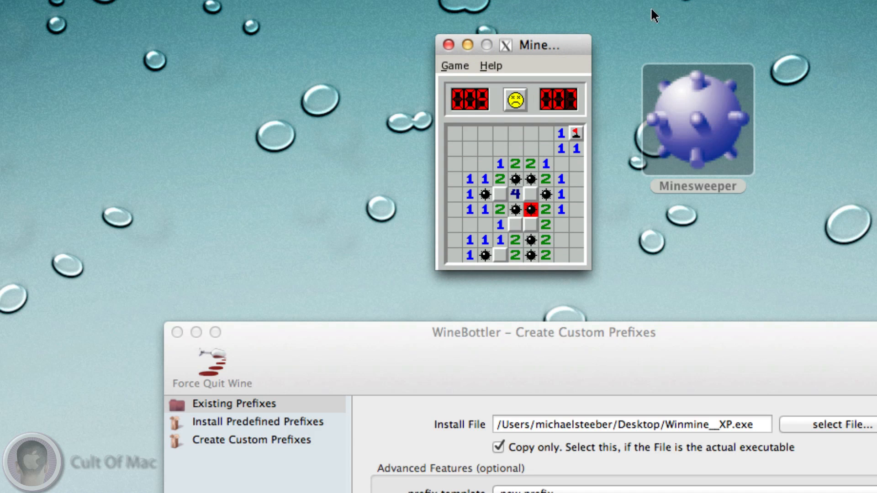